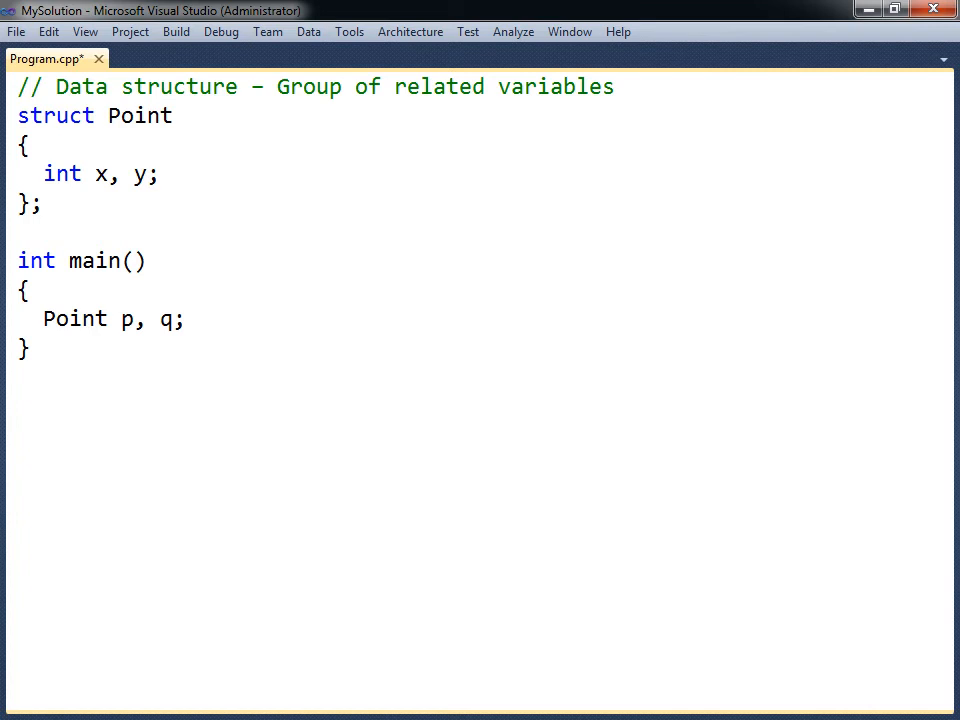
{"action": "type", "text": "r, s"}
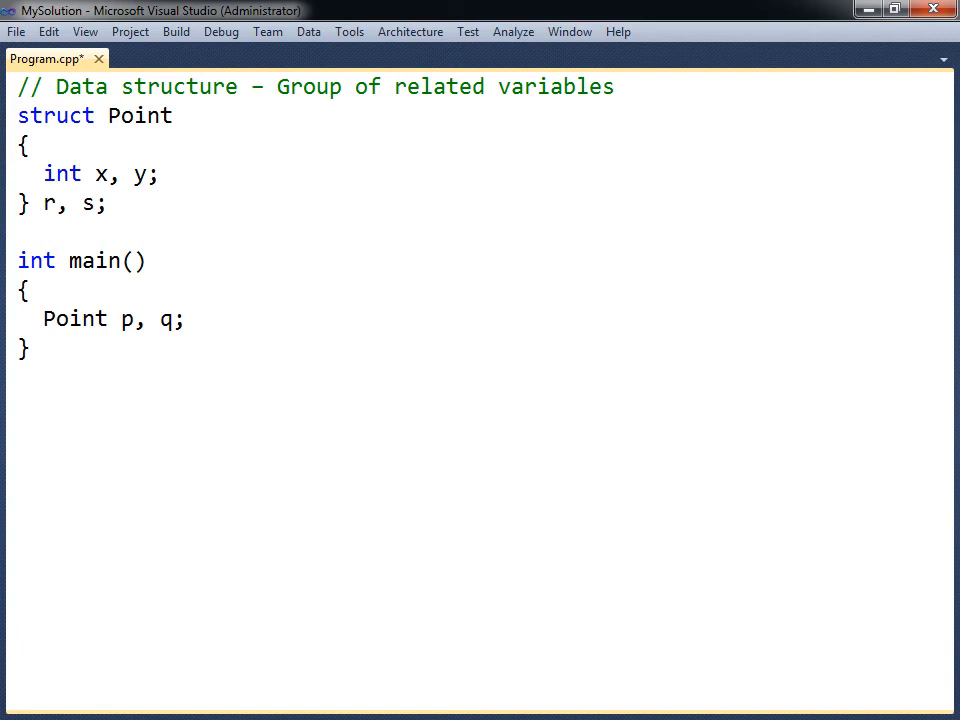
{"action": "type", "text": "// declarator list"}
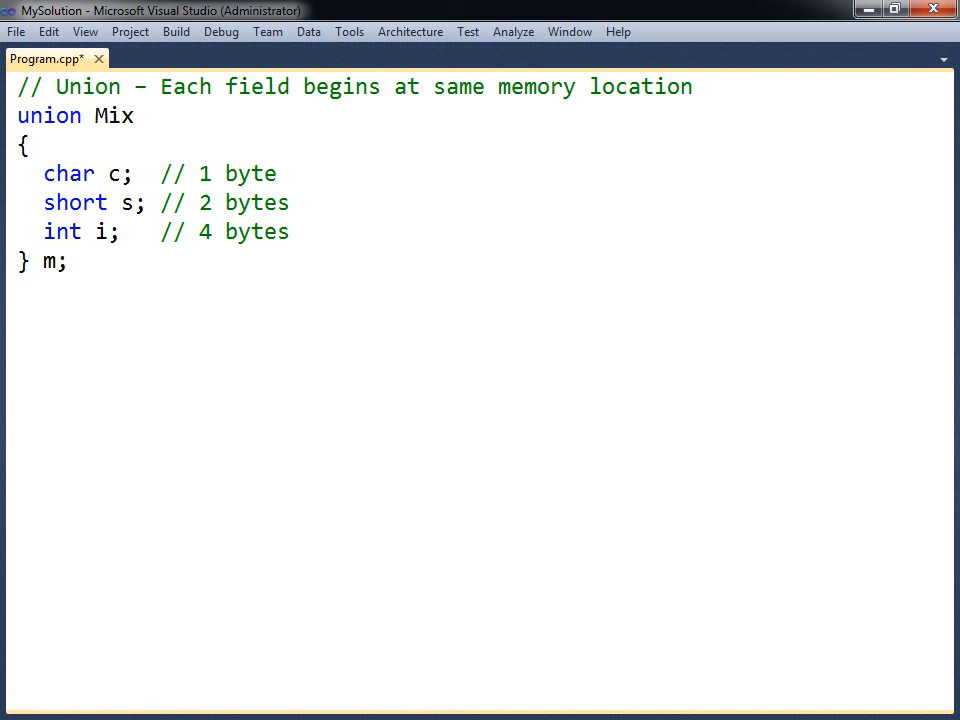
{"action": "mouse_move", "coordinate": [0, 16]}
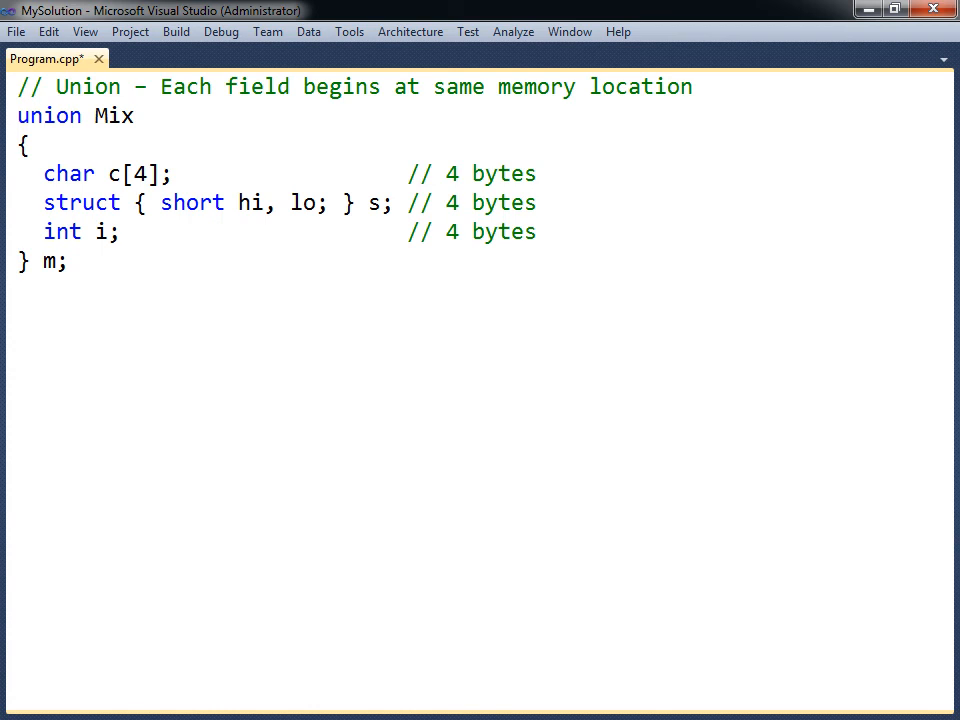
{"action": "mouse_move", "coordinate": [0, 0]}
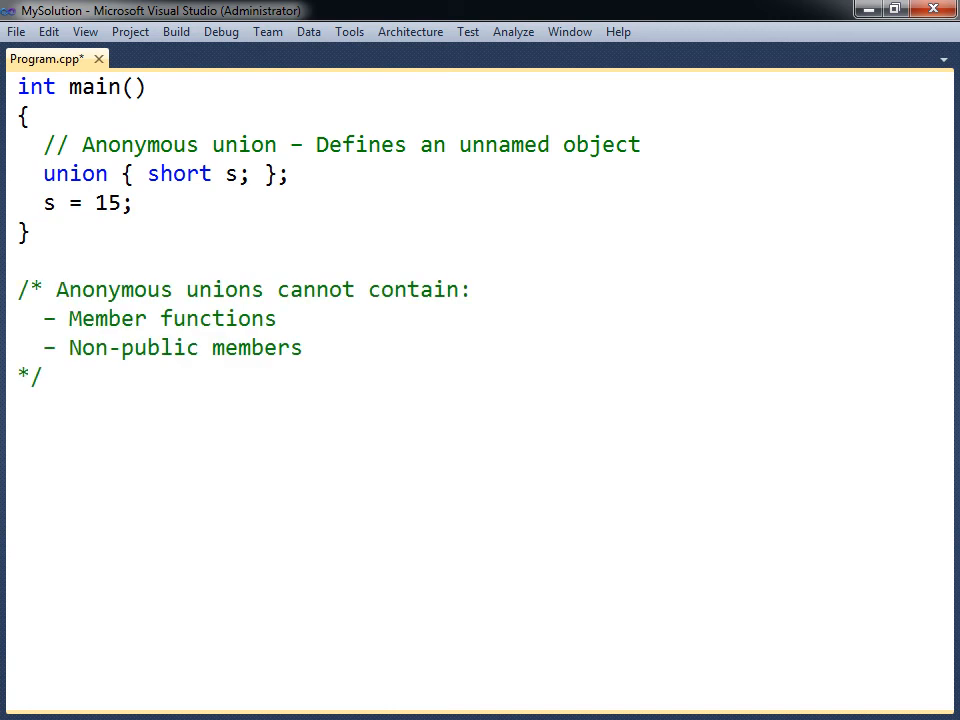
{"action": "type", "text": "static union {};"}
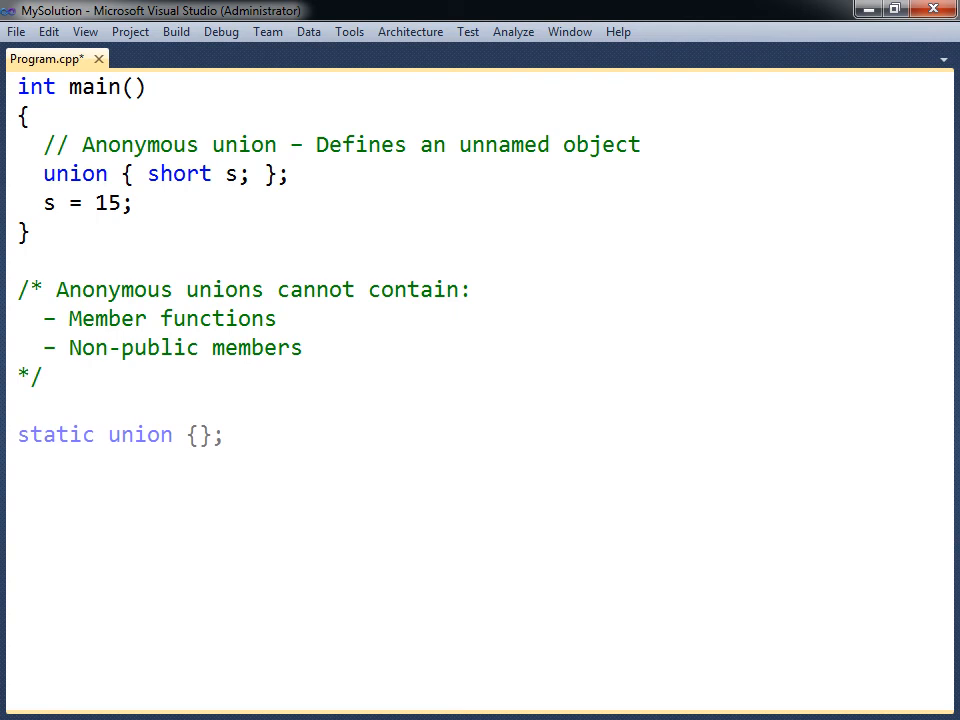